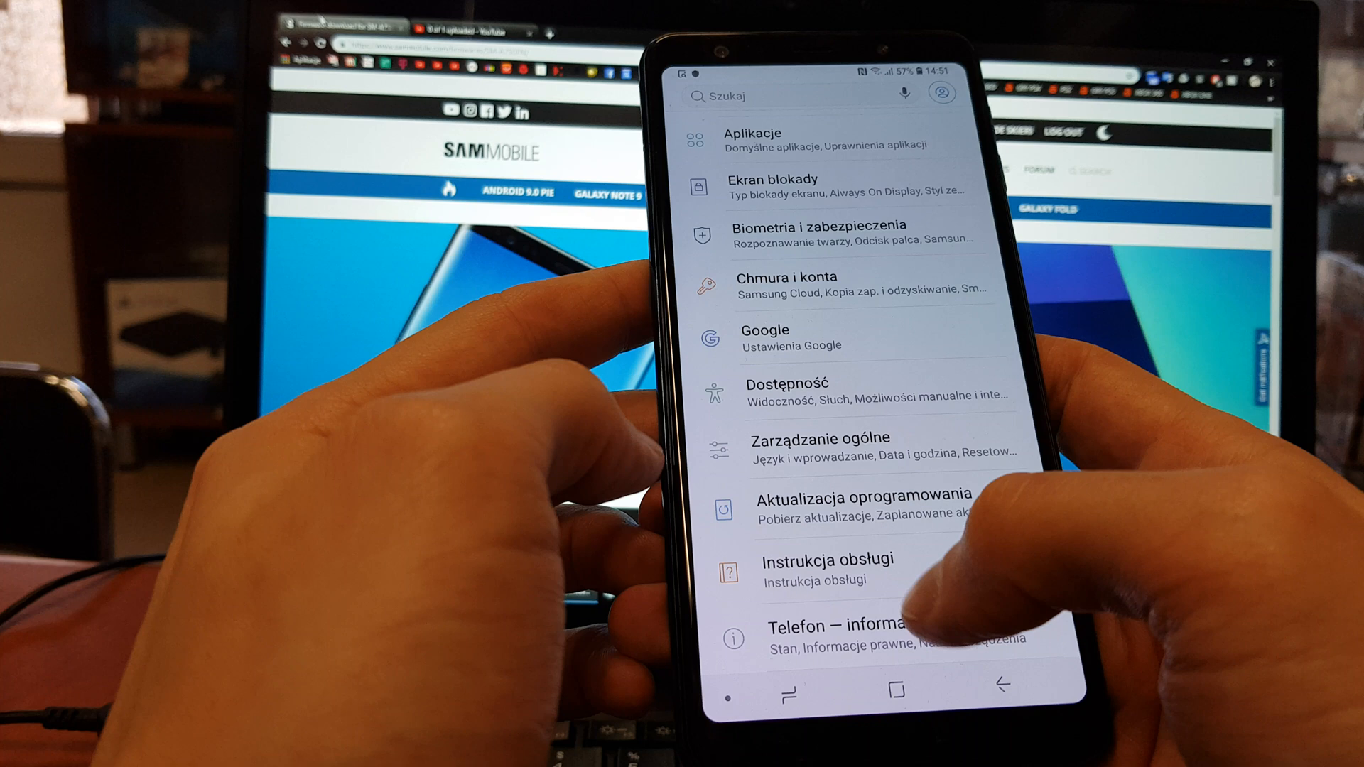
View the SM-A750FN model number in phone information, then open the software information page
{"action": "left_click", "coordinate": [836, 614]}
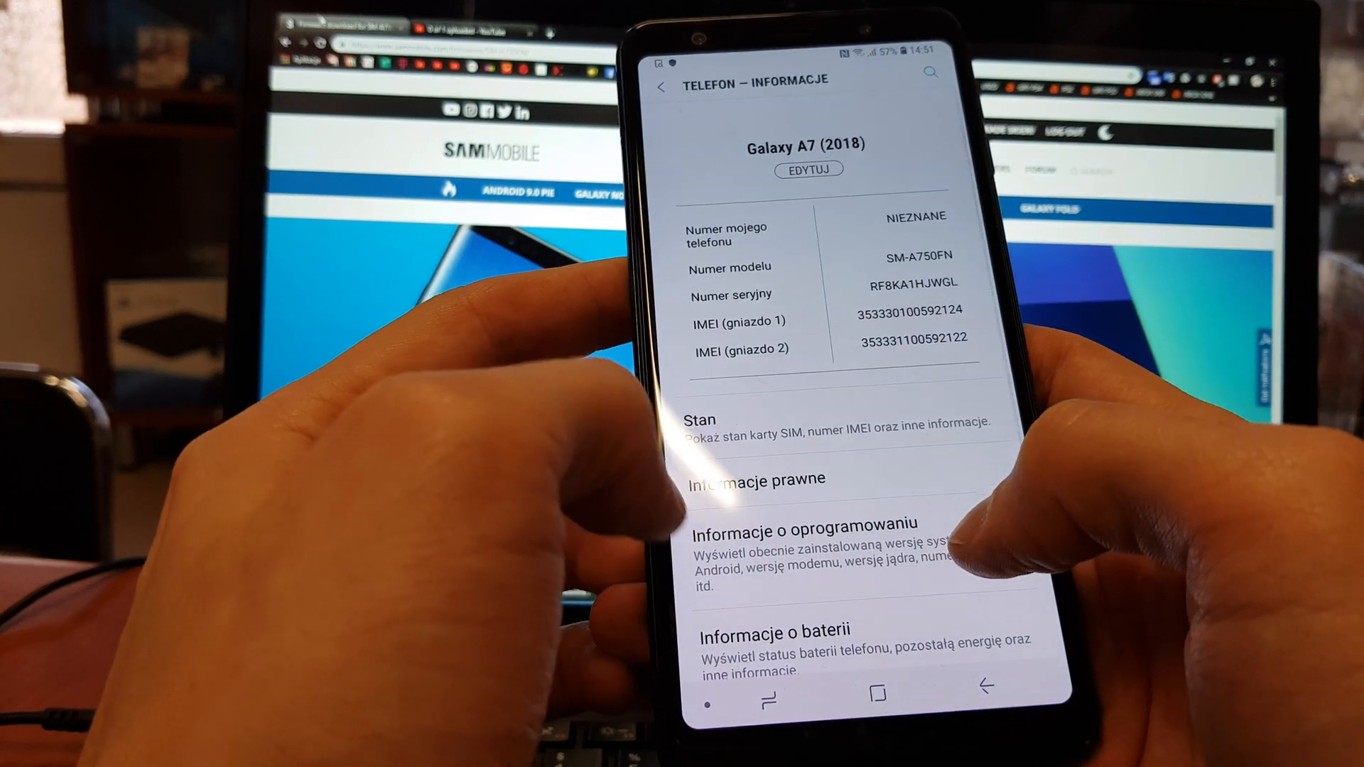
{"action": "left_click", "coordinate": [805, 523]}
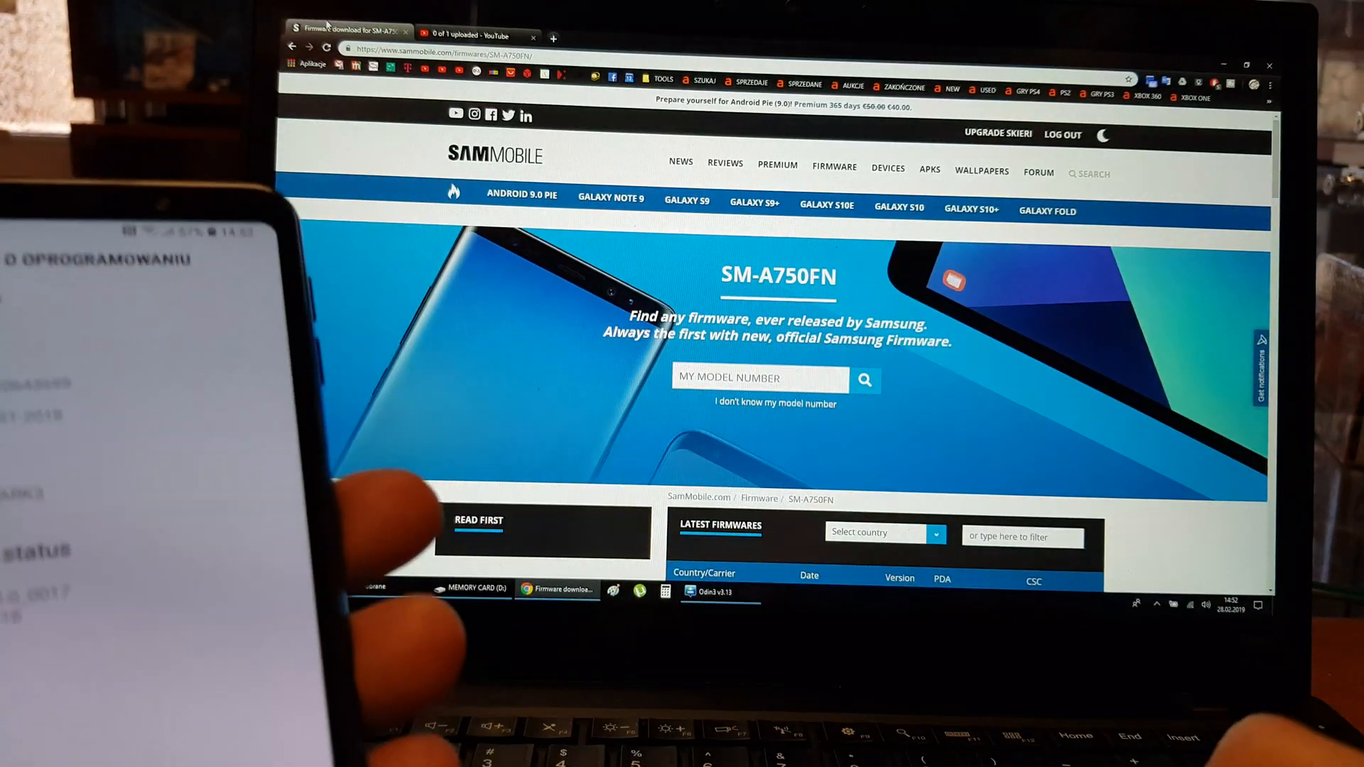
{"action": "left_click", "coordinate": [759, 379]}
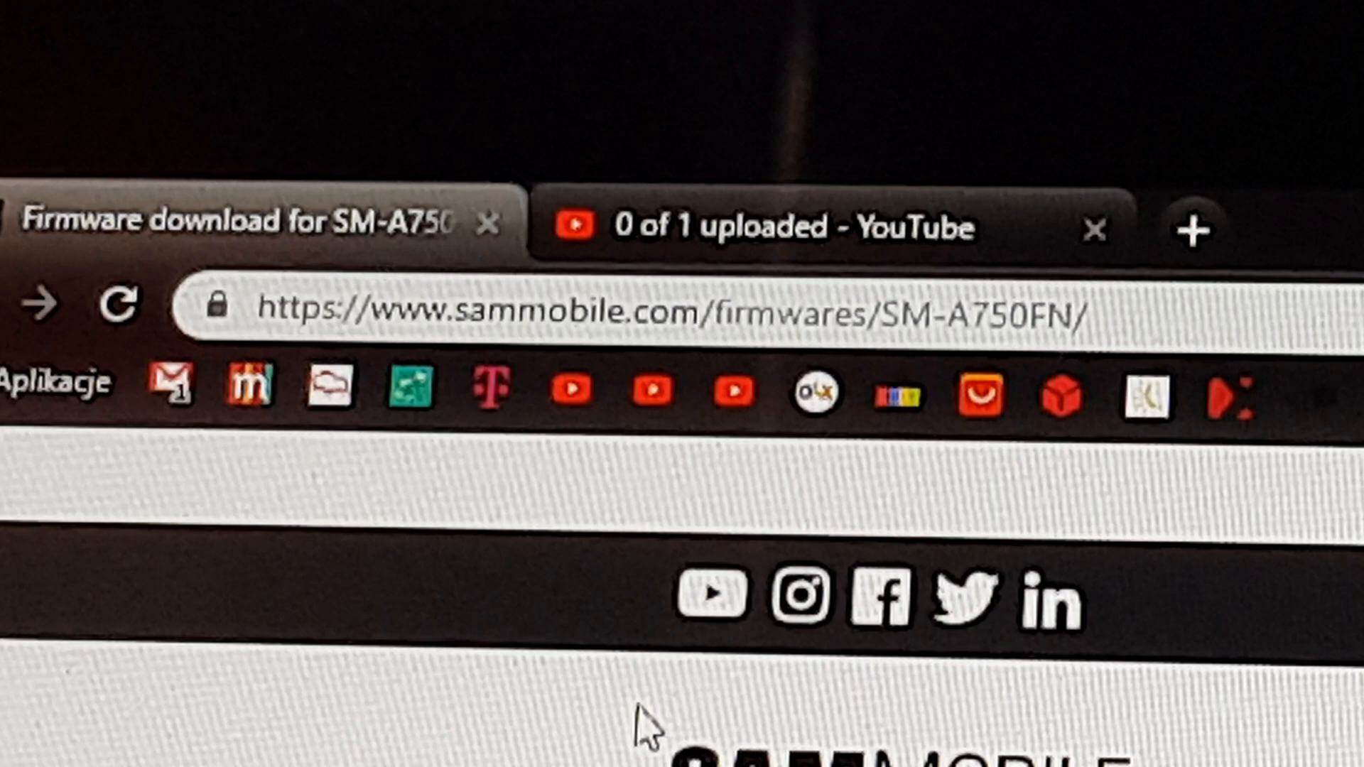
{"action": "left_click", "coordinate": [661, 310]}
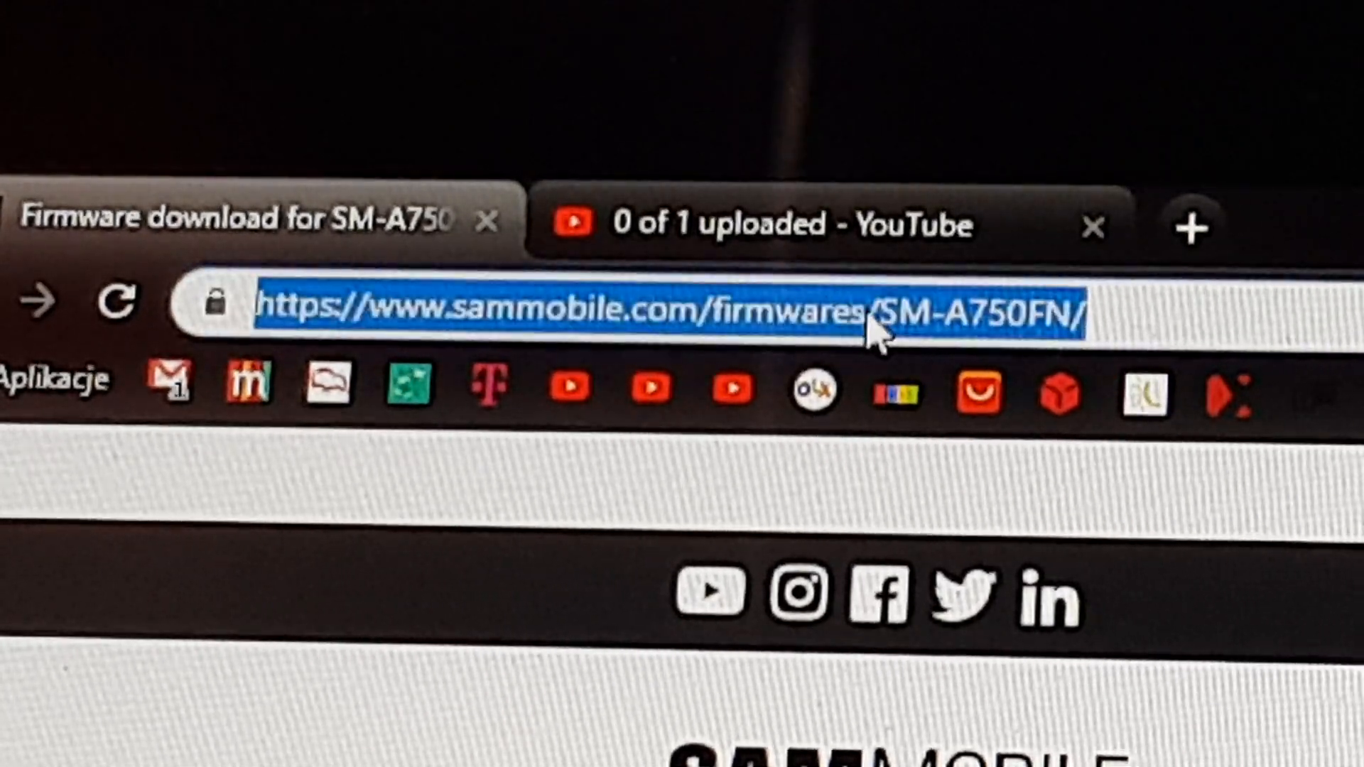
{"action": "left_click", "coordinate": [1218, 309]}
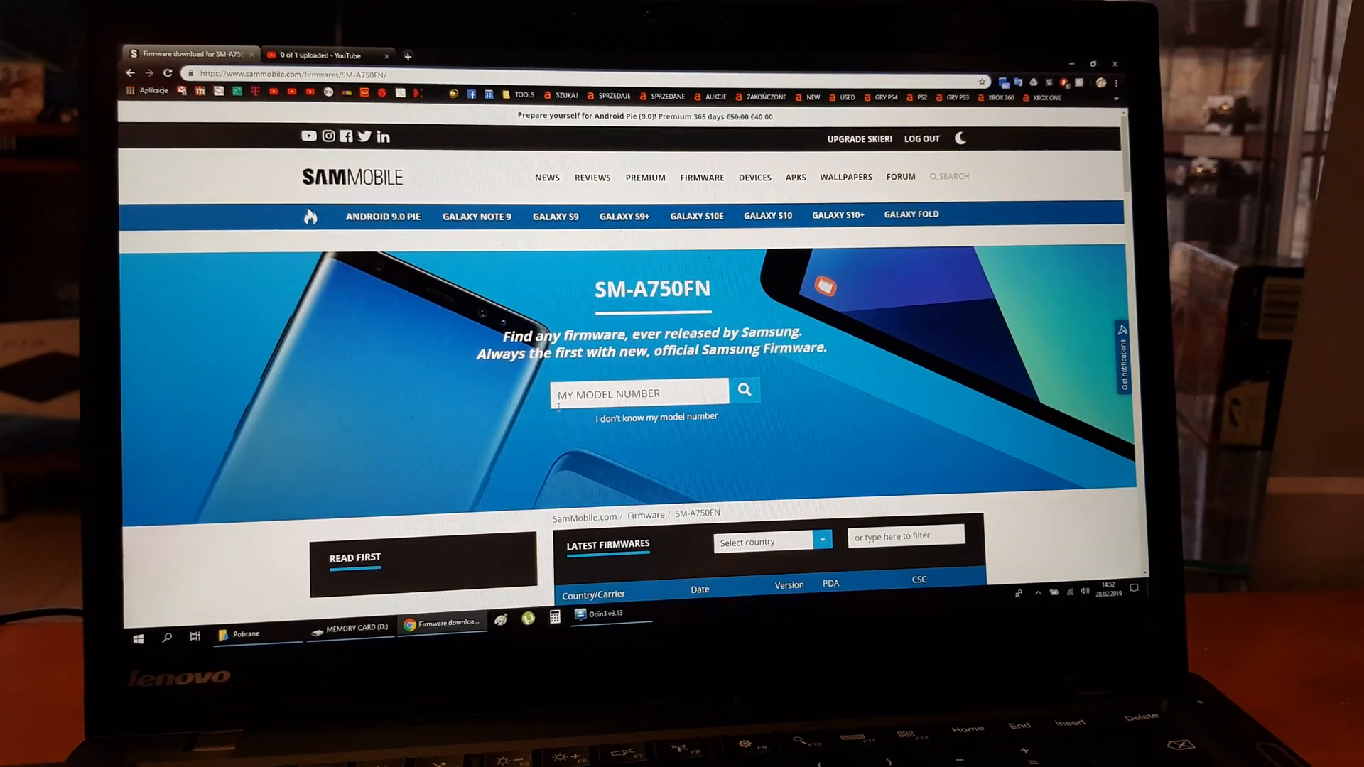
Search SamMobile for 'A75' and select the SM-A750FN model
{"action": "left_click", "coordinate": [638, 393]}
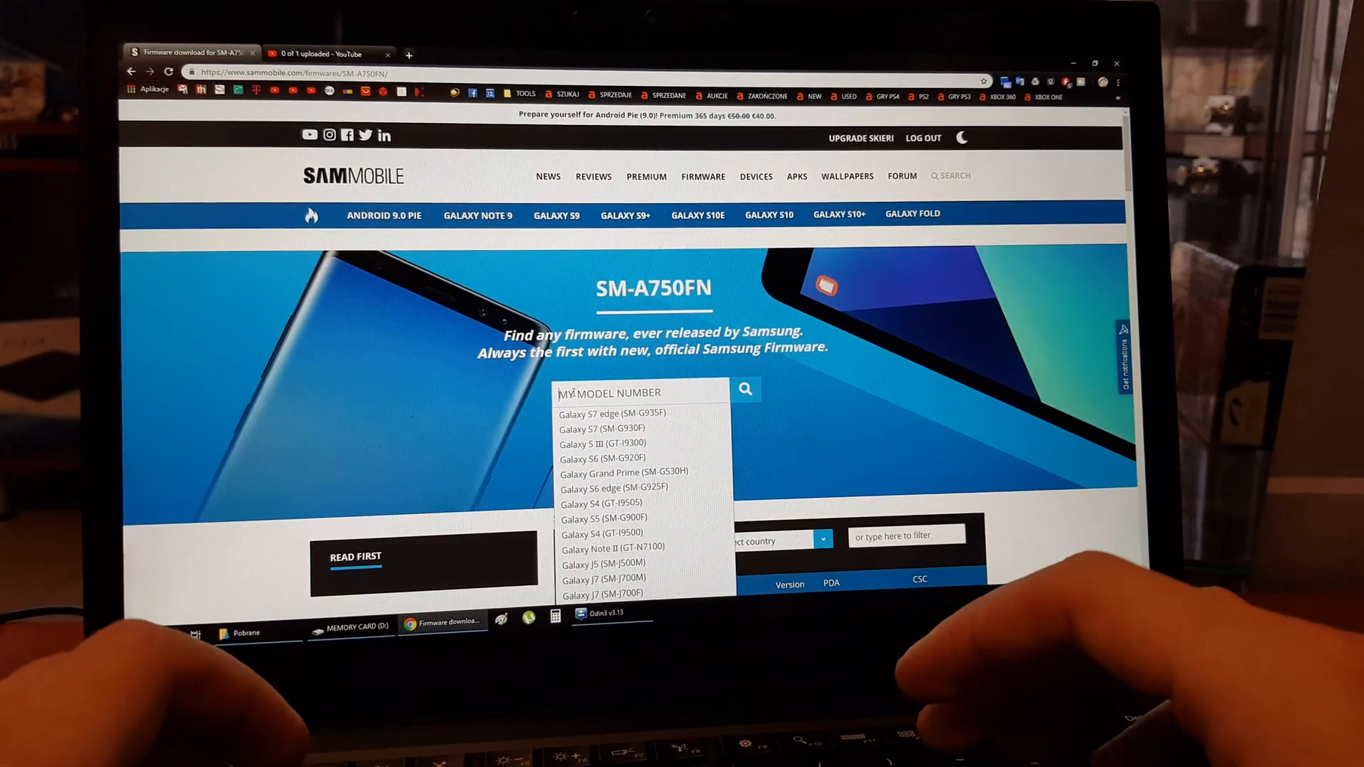
{"action": "type", "text": "A750"}
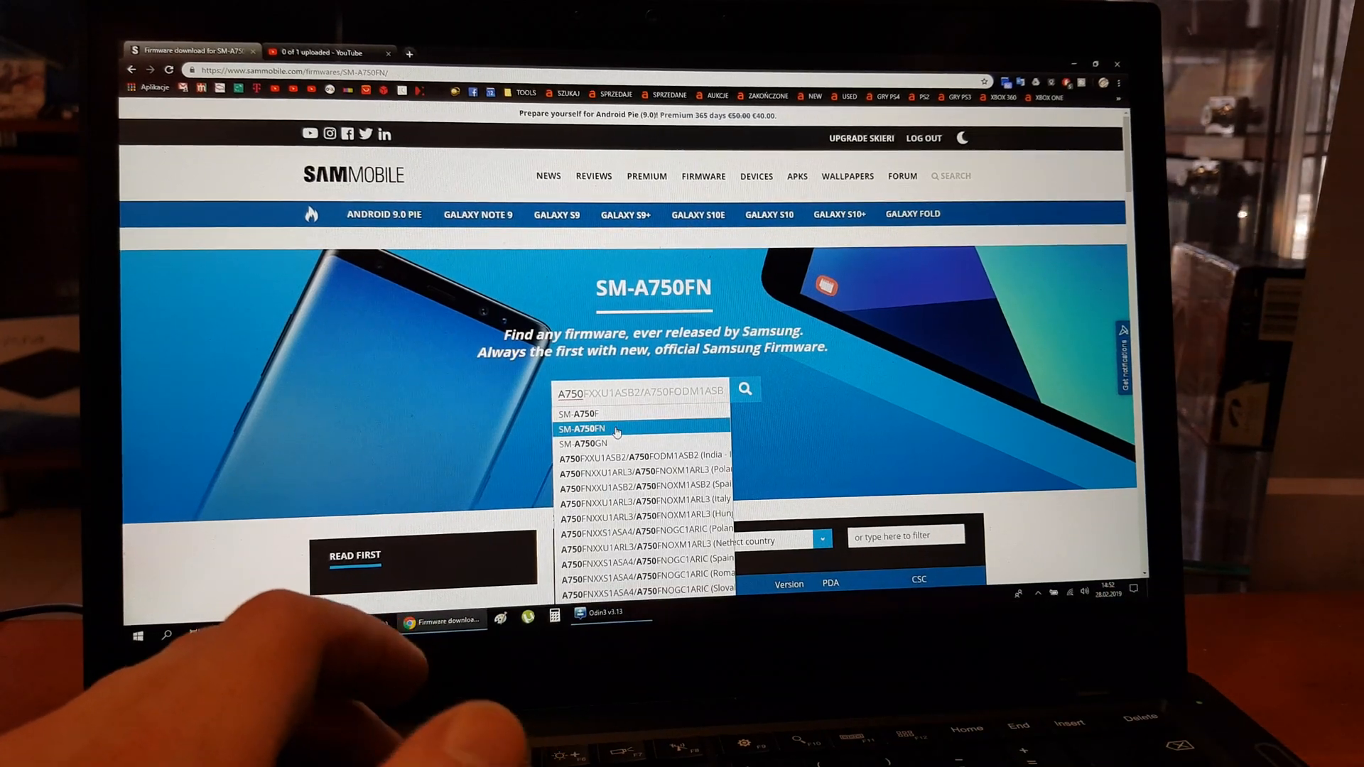
{"action": "left_click", "coordinate": [589, 429]}
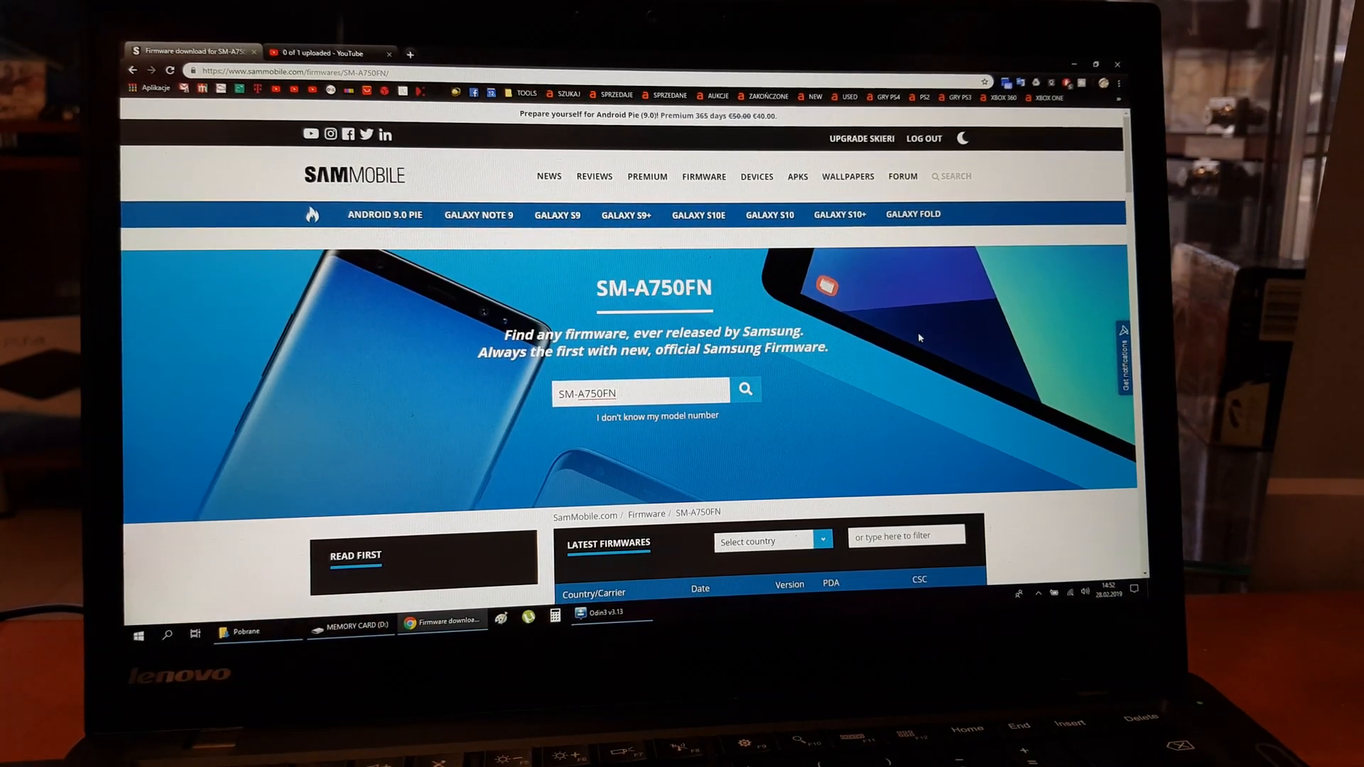
Scroll down the SM-A750FN country list to the Poland (XEO) entries
{"action": "scroll", "scroll_direction": "down", "scroll_amount": 3}
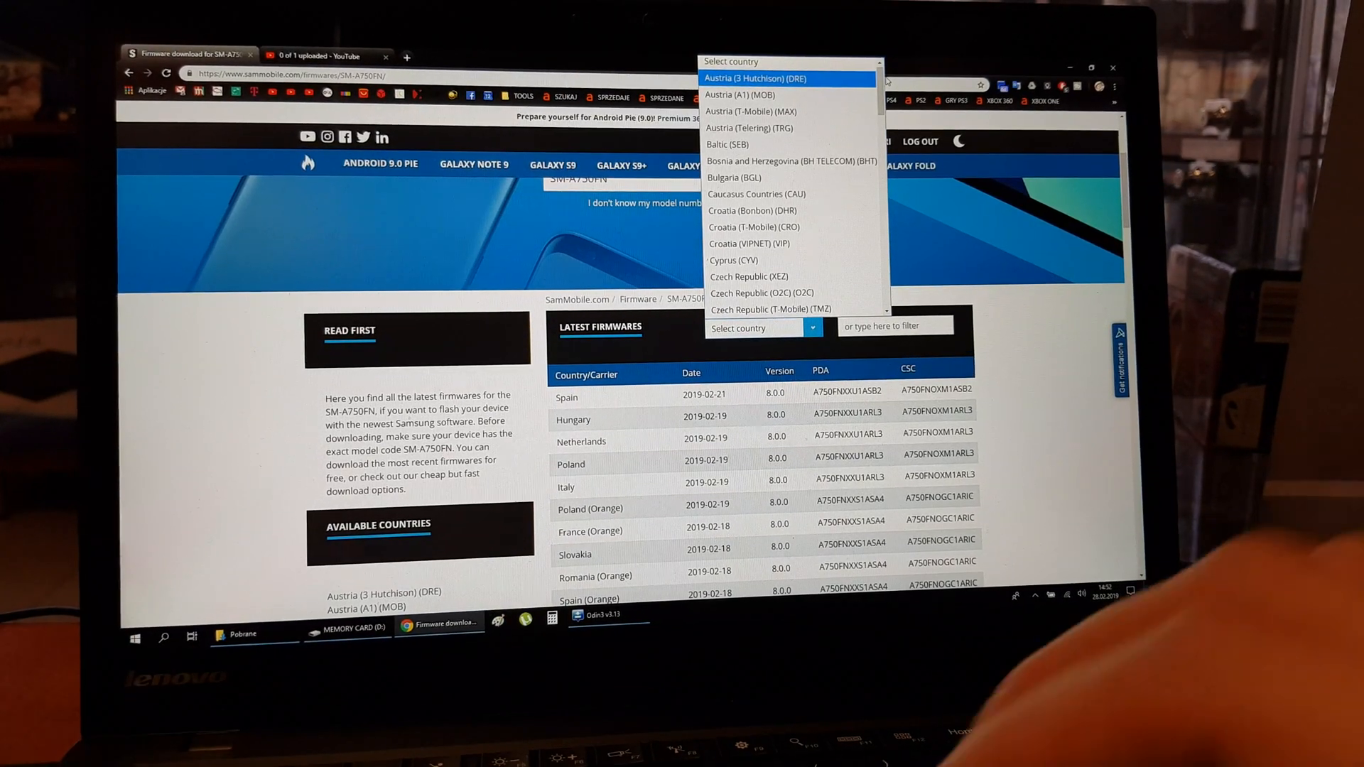
{"action": "scroll", "scroll_direction": "down", "scroll_amount": 3}
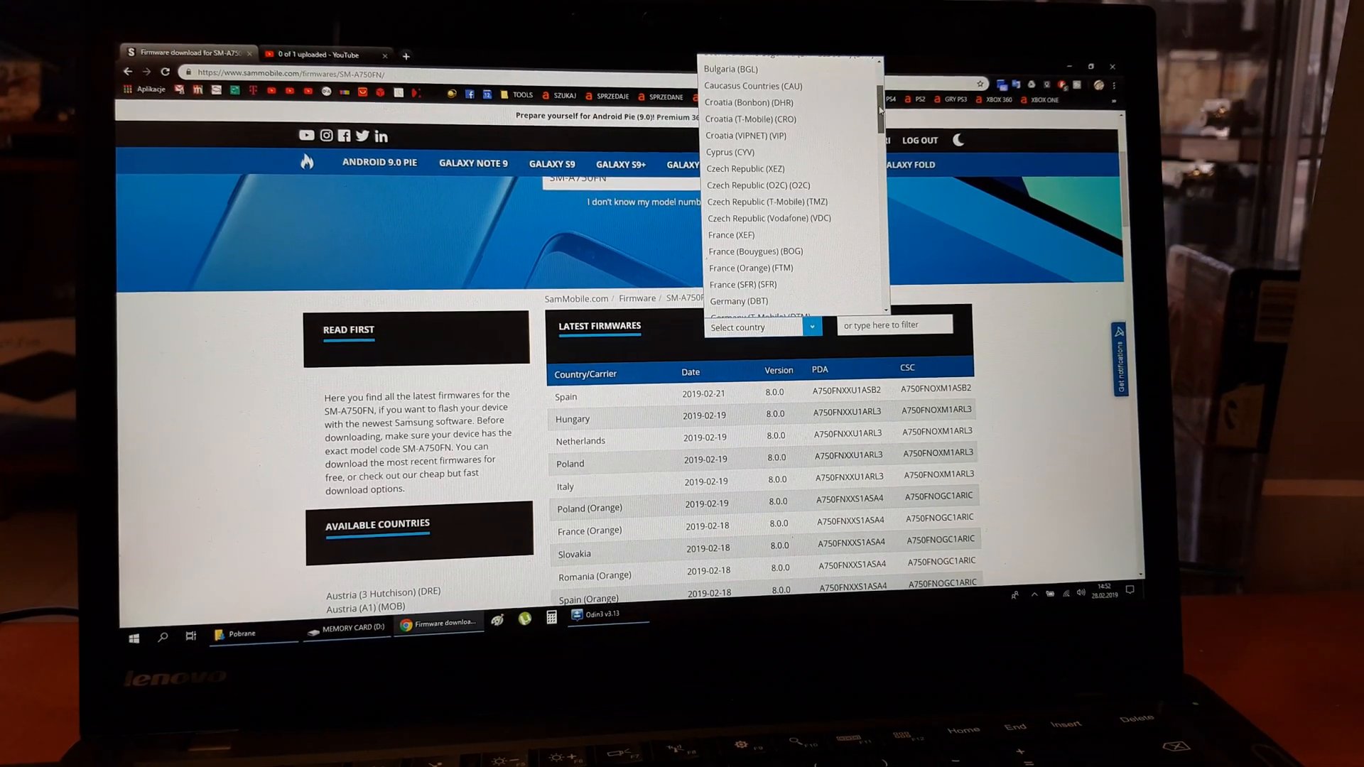
{"action": "scroll", "scroll_direction": "down", "scroll_amount": 3}
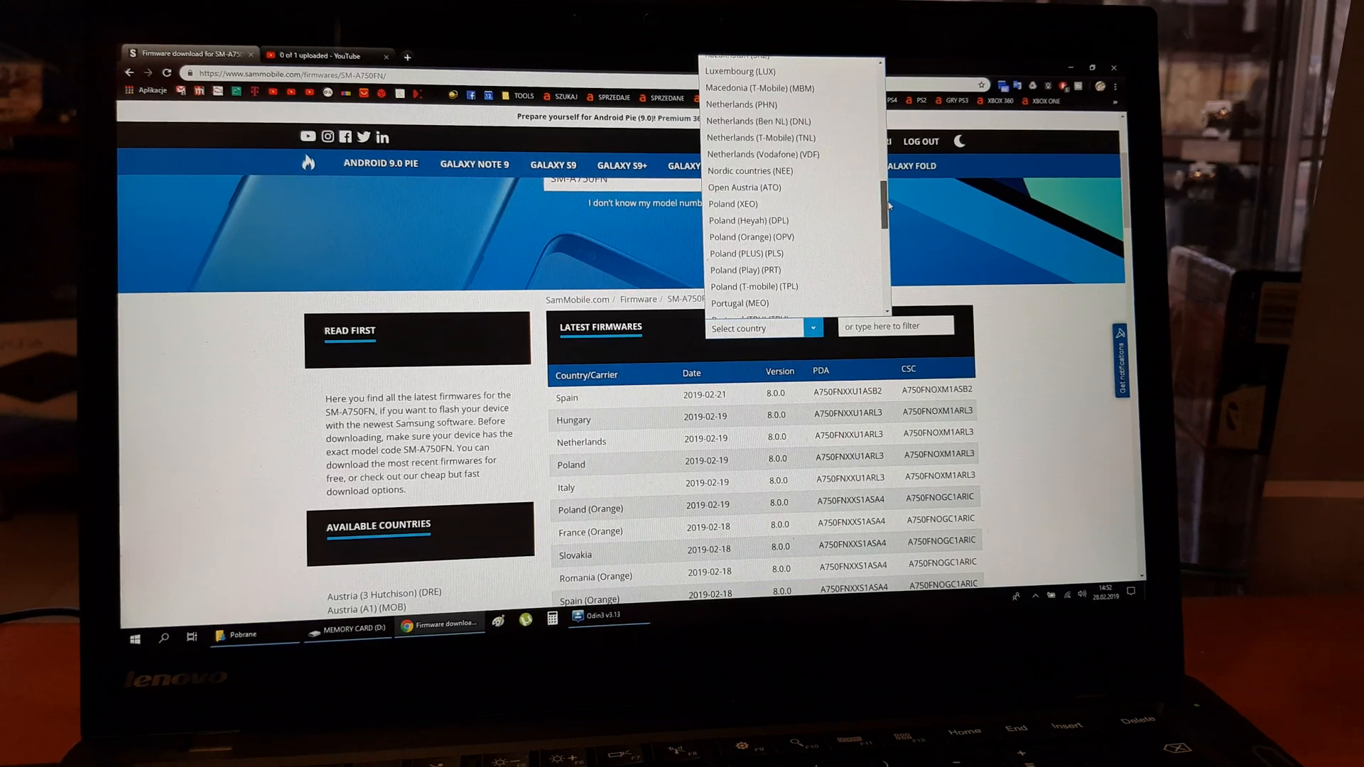
{"action": "scroll", "scroll_direction": "down", "scroll_amount": 3}
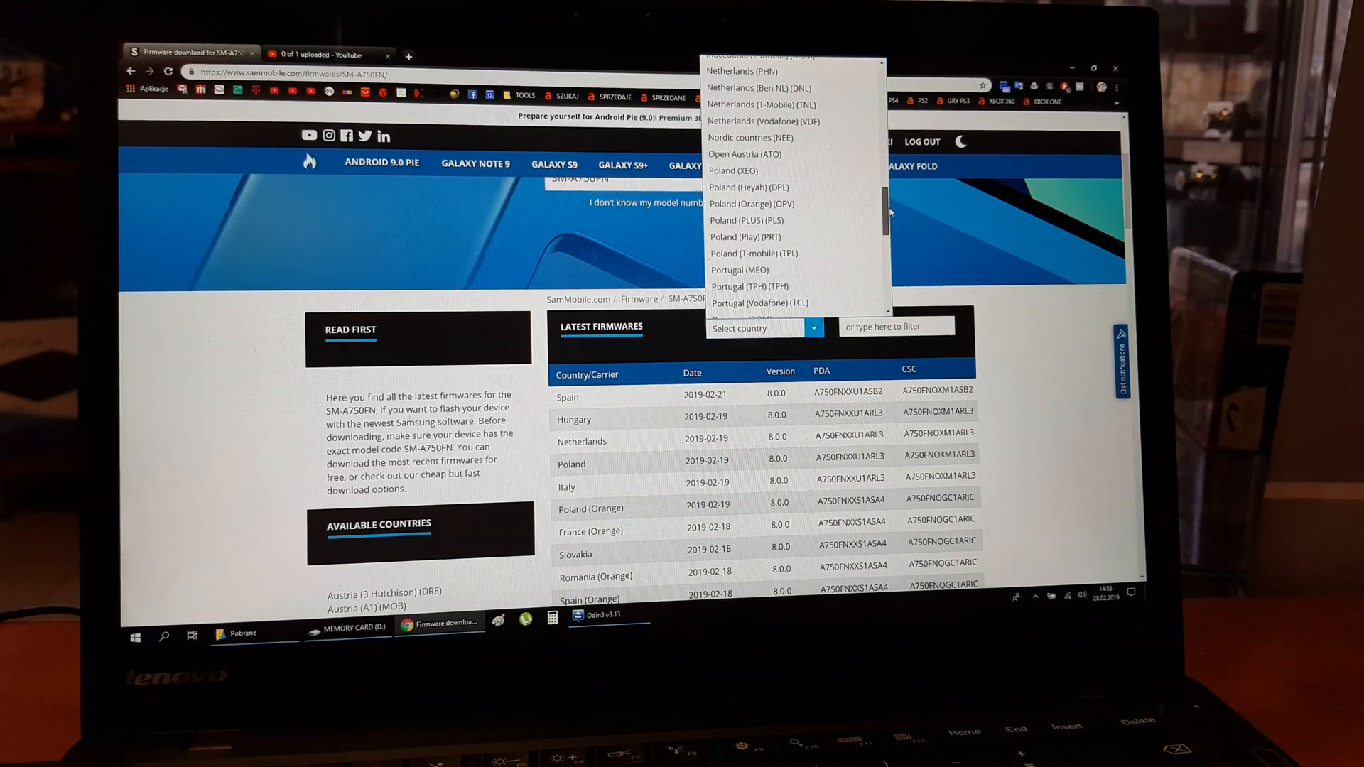
{"action": "mouse_move", "coordinate": [745, 236]}
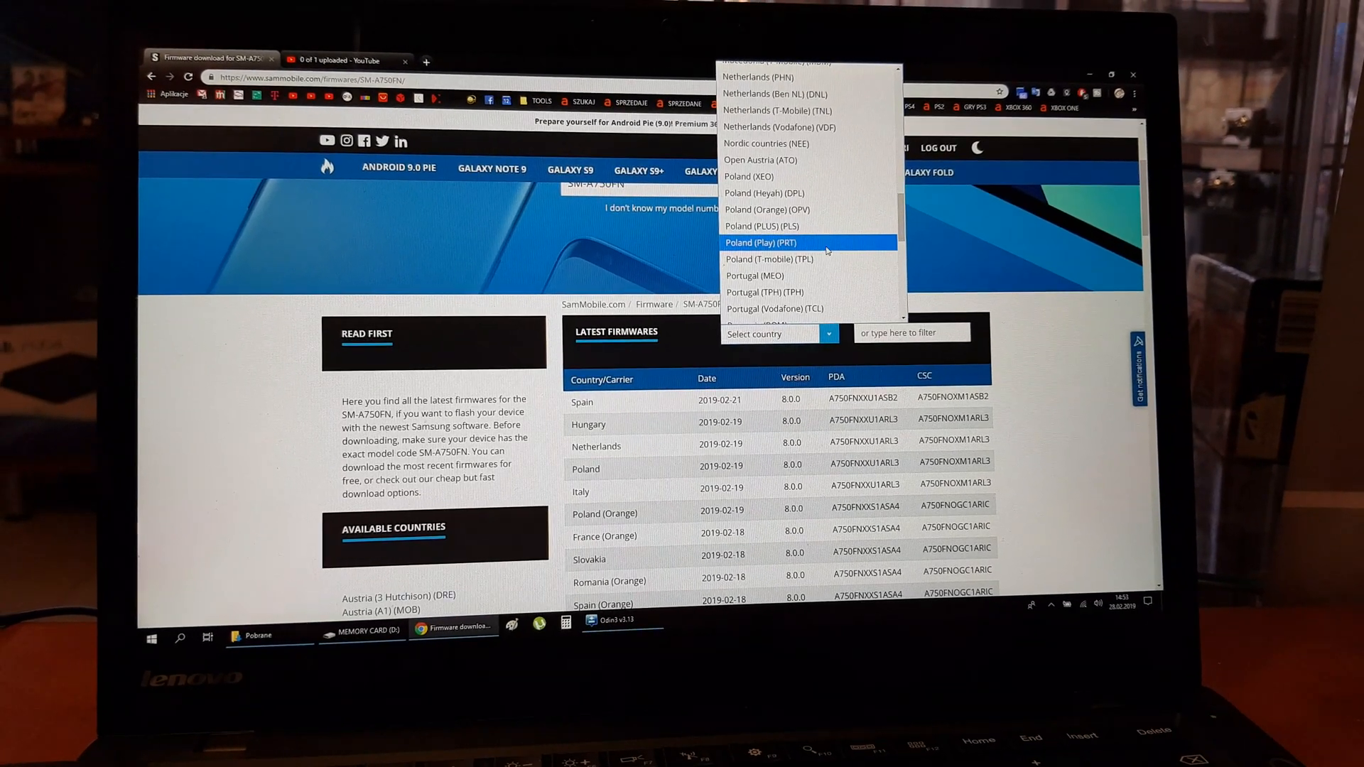
{"action": "mouse_move", "coordinate": [809, 226]}
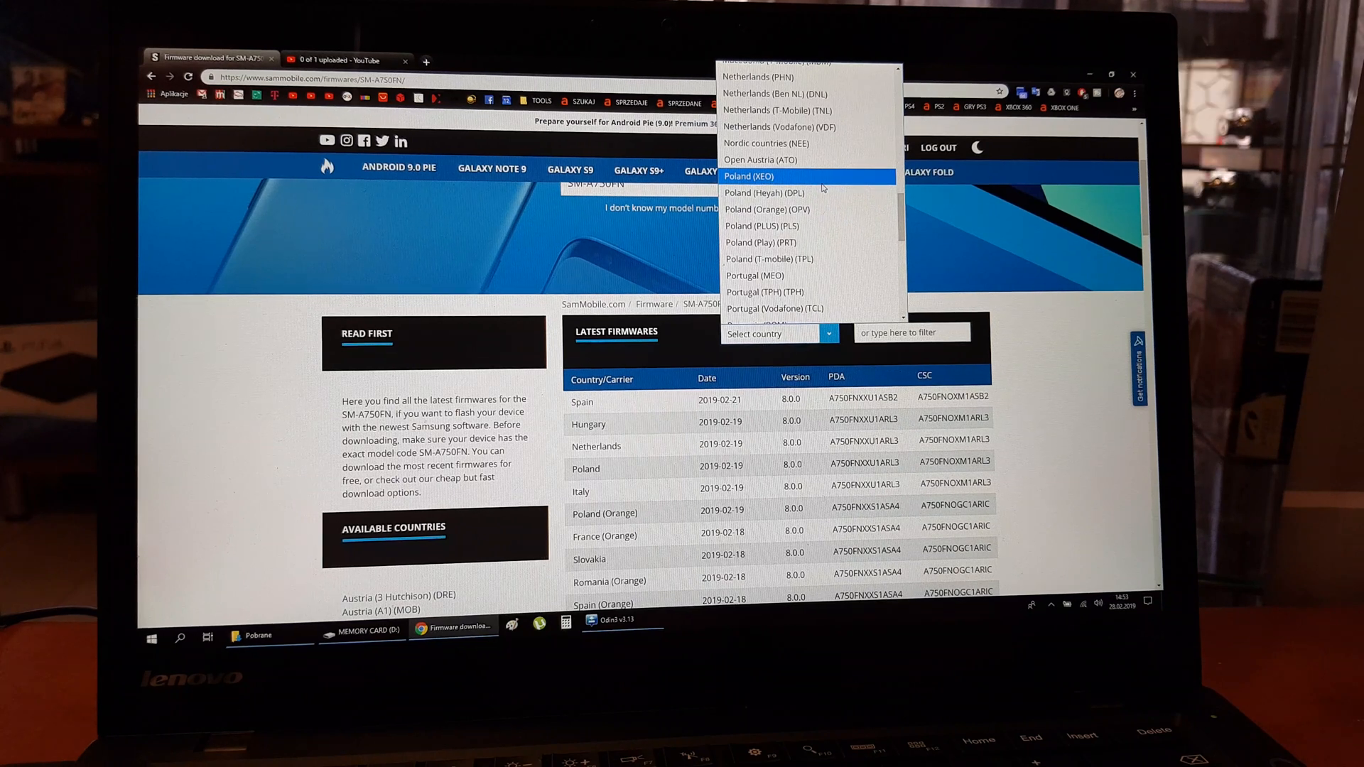
{"action": "mouse_move", "coordinate": [766, 209]}
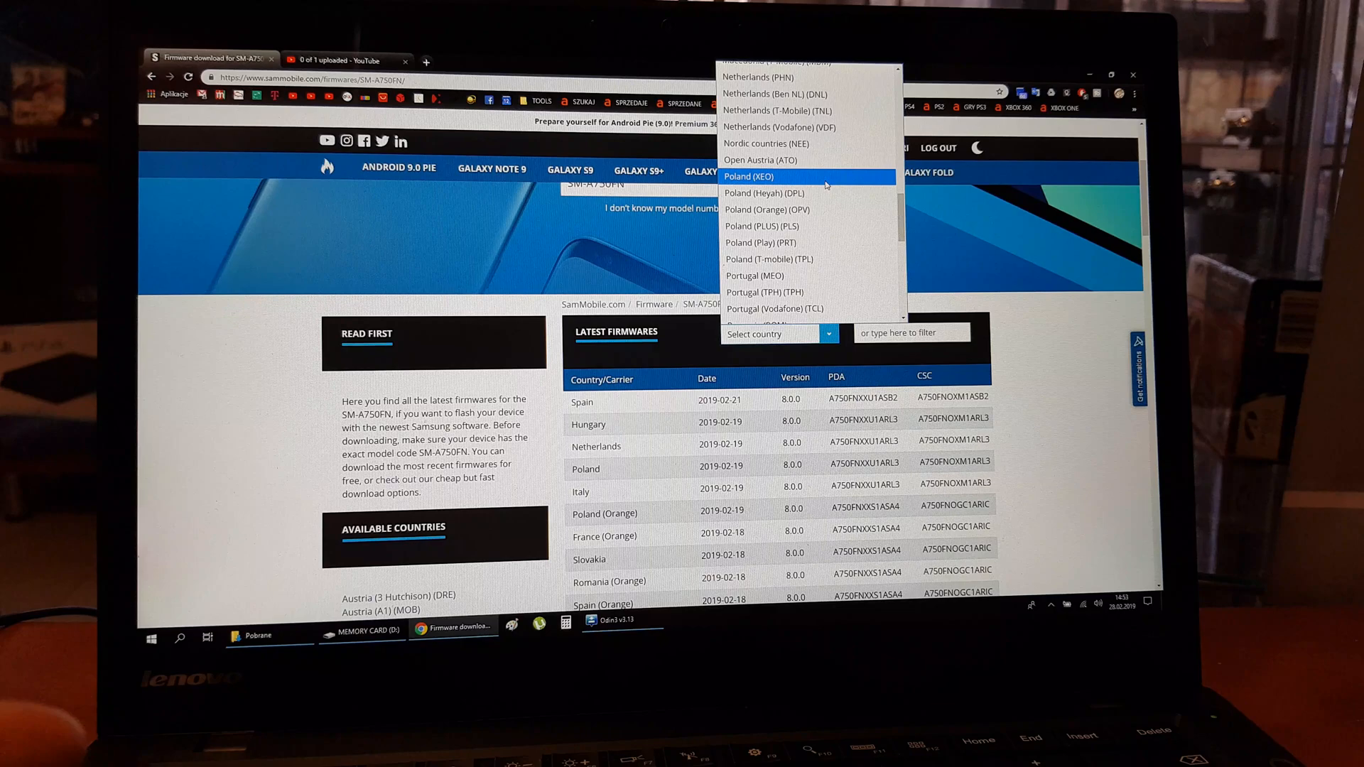
Choose Poland (XEO), open the newest A750FNXXU1ARL3 firmware and request its free download
{"action": "left_click", "coordinate": [749, 177]}
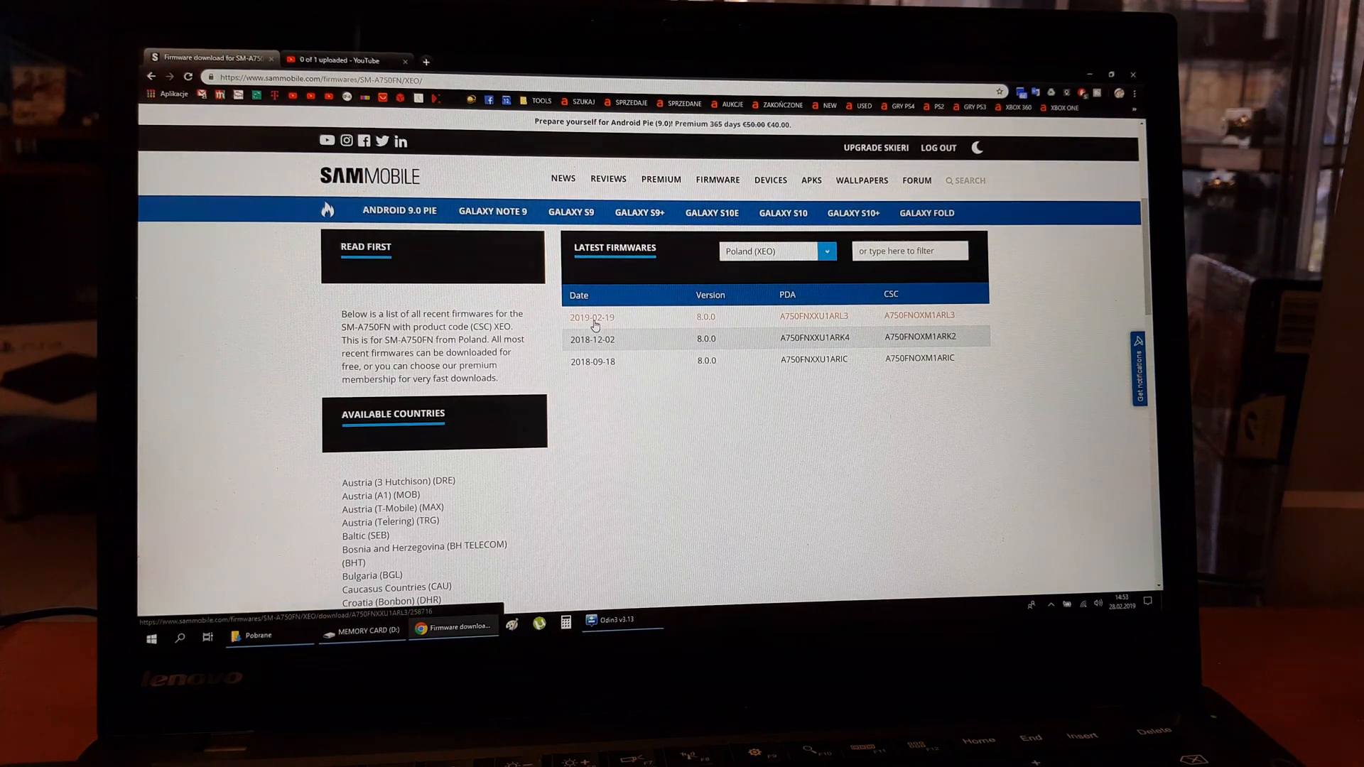
{"action": "left_click", "coordinate": [592, 317]}
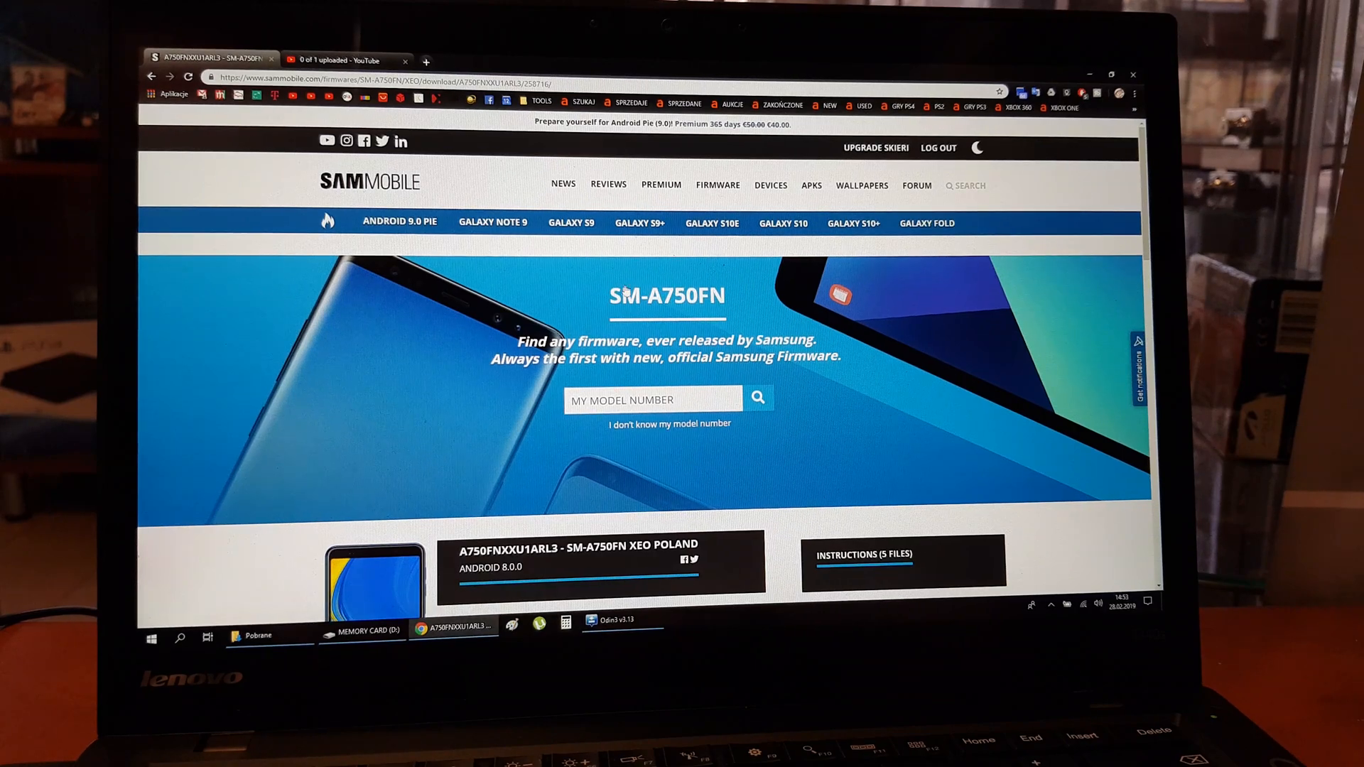
{"action": "scroll", "scroll_direction": "down", "scroll_amount": 3}
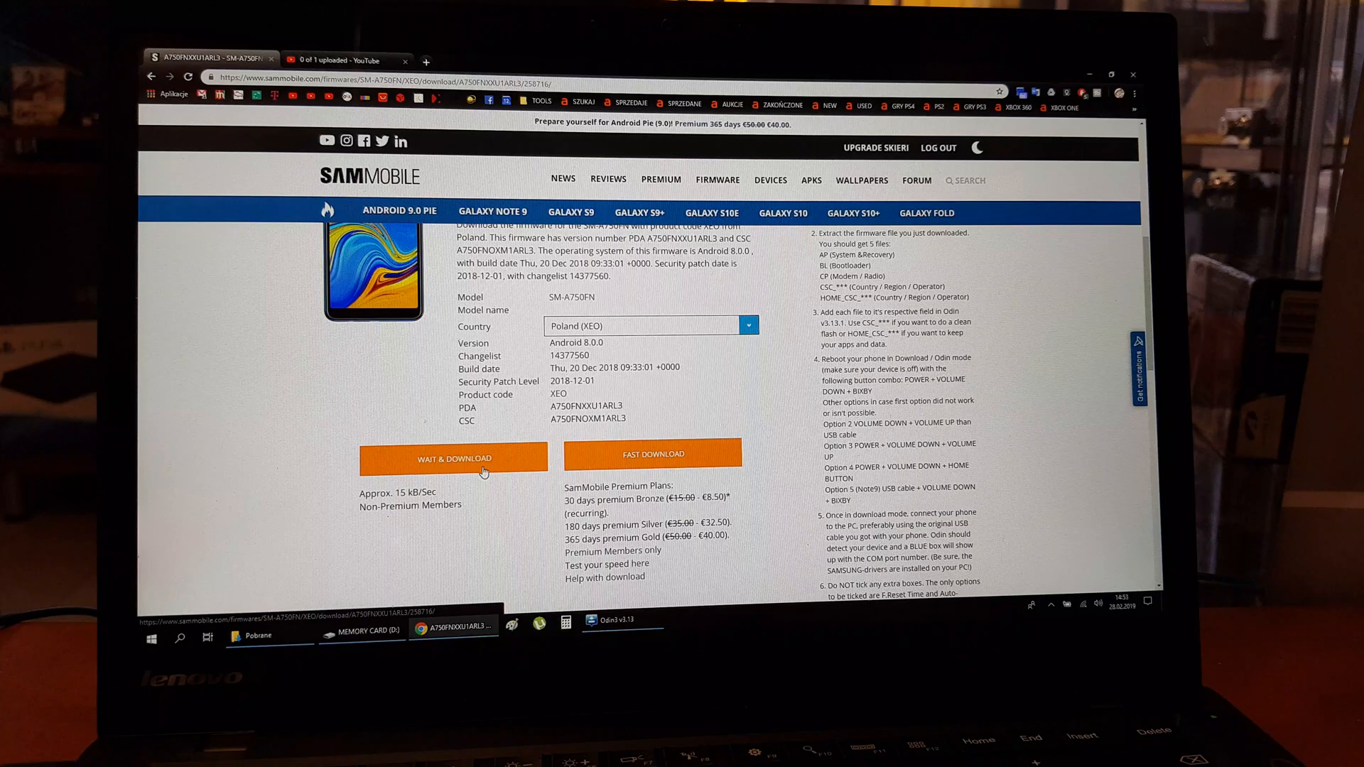
{"action": "left_click", "coordinate": [453, 458]}
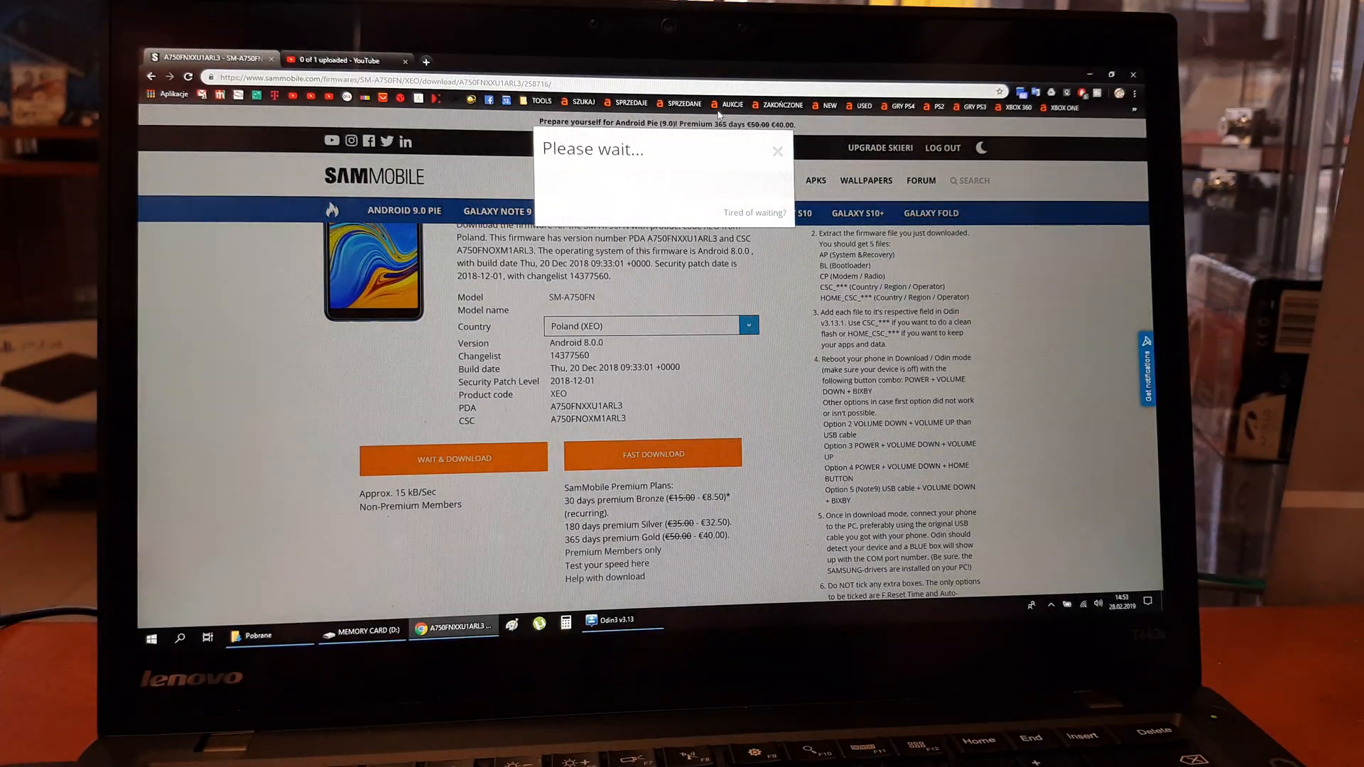
{"action": "left_click", "coordinate": [775, 152]}
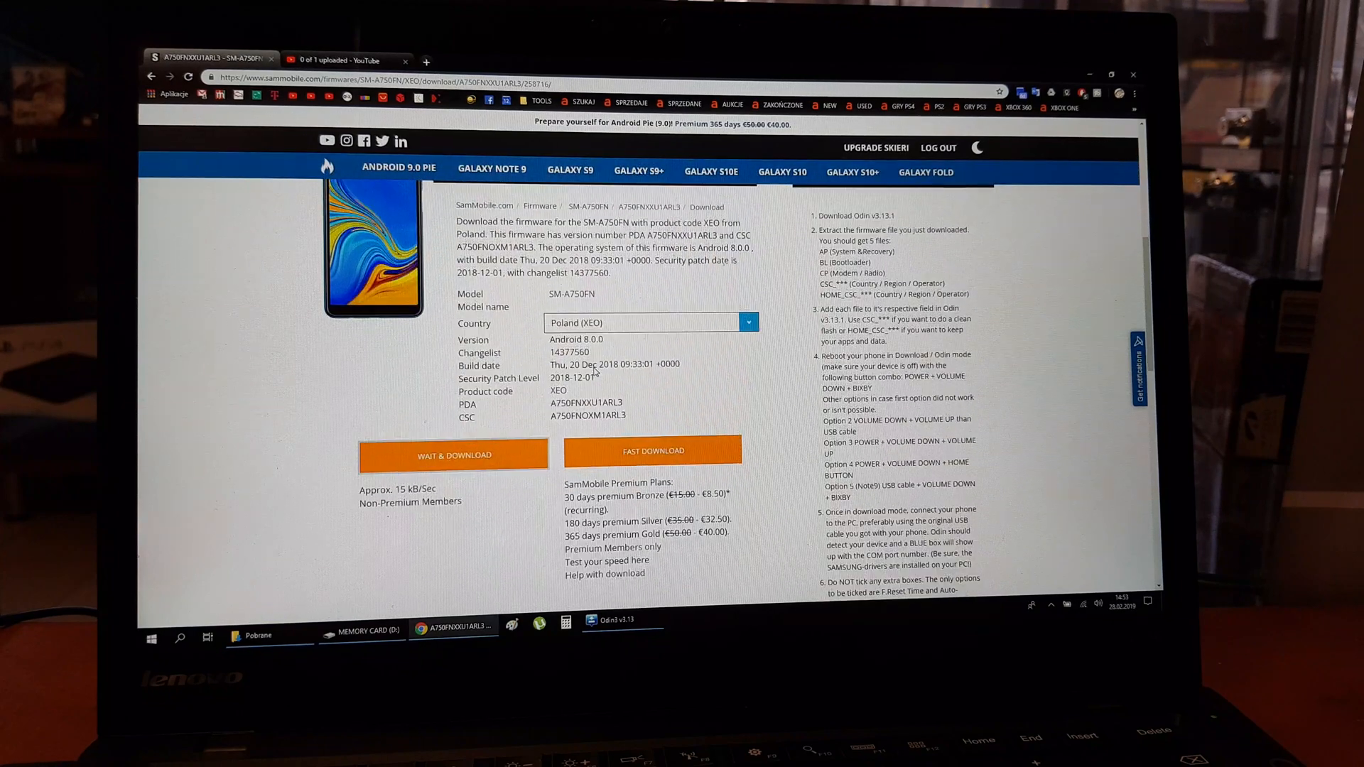
{"action": "scroll", "scroll_direction": "down", "scroll_amount": 3}
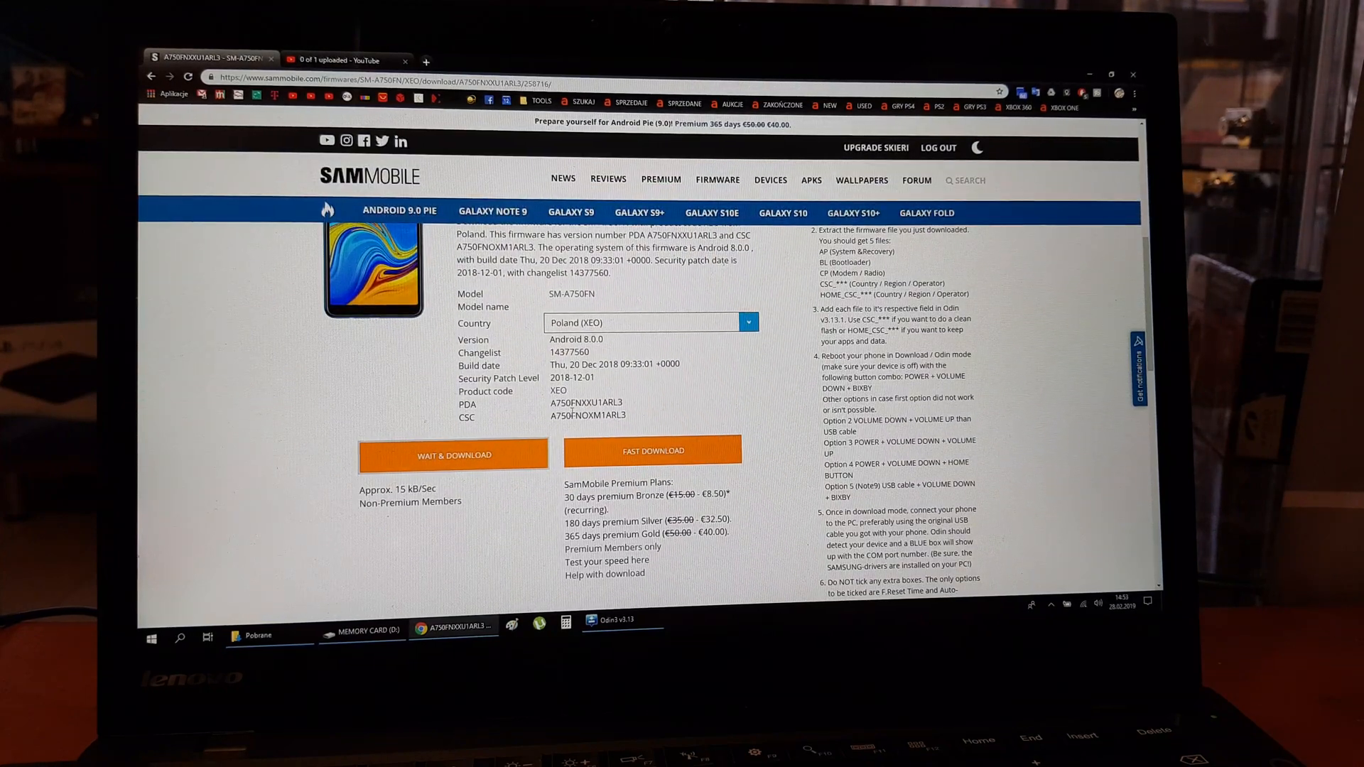
{"action": "mouse_move", "coordinate": [612, 622]}
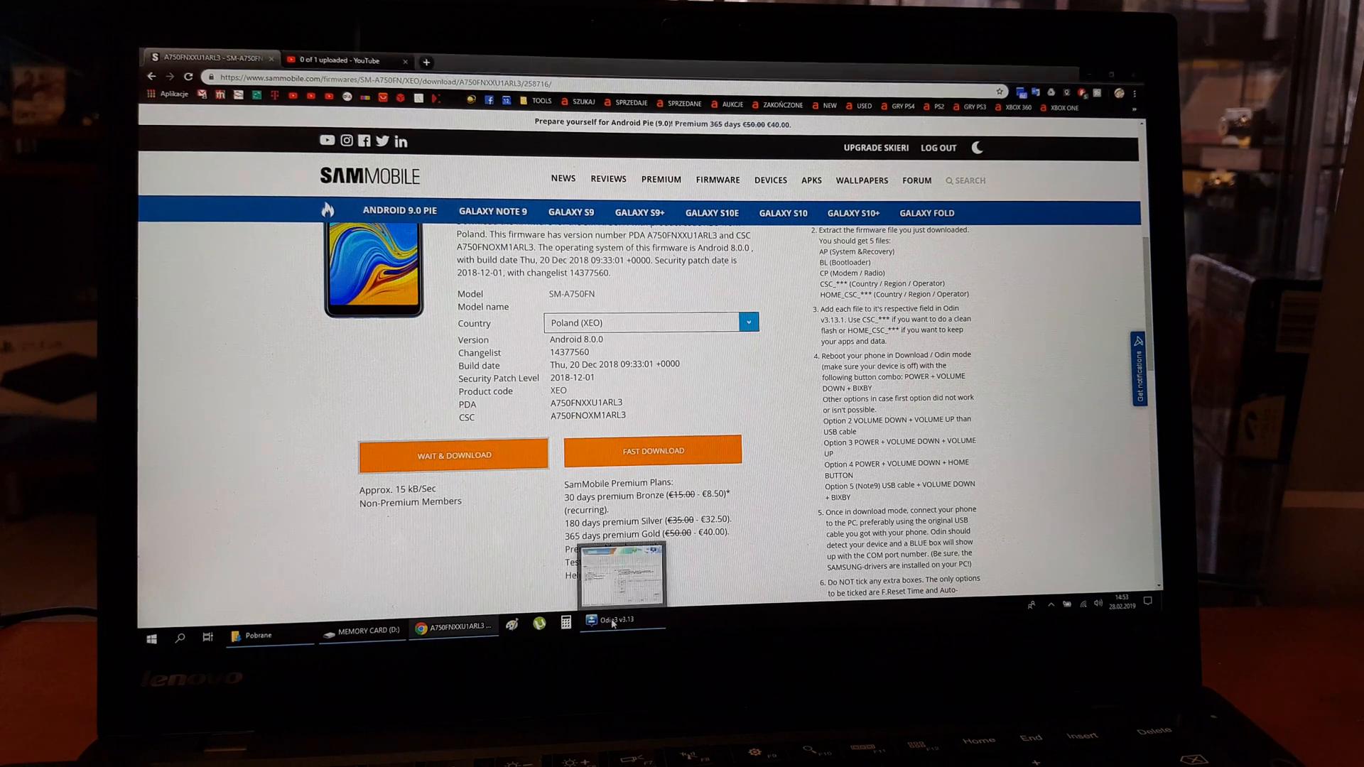
Load the XEO BL, AP, CP and CSC .tar.md5 files into Odin3's slots
{"action": "left_click", "coordinate": [612, 619]}
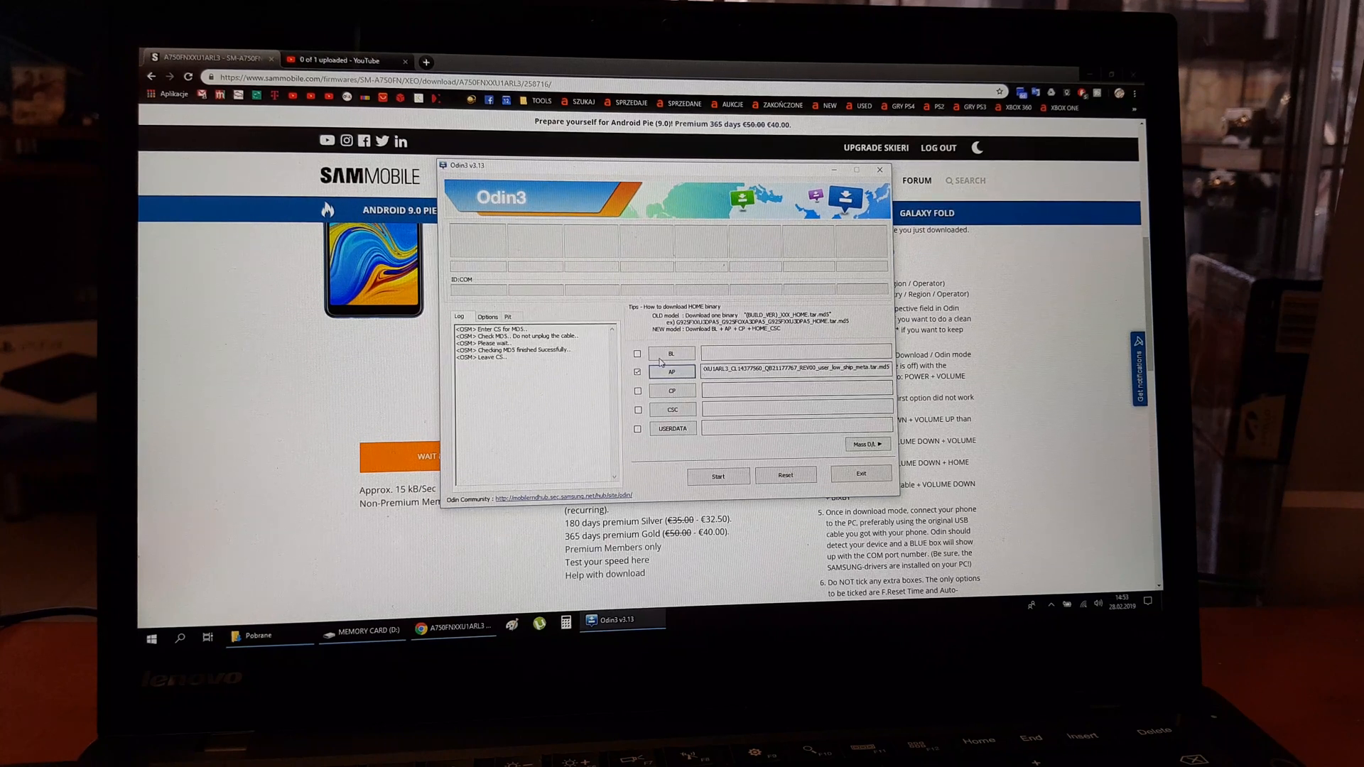
{"action": "left_click", "coordinate": [672, 353]}
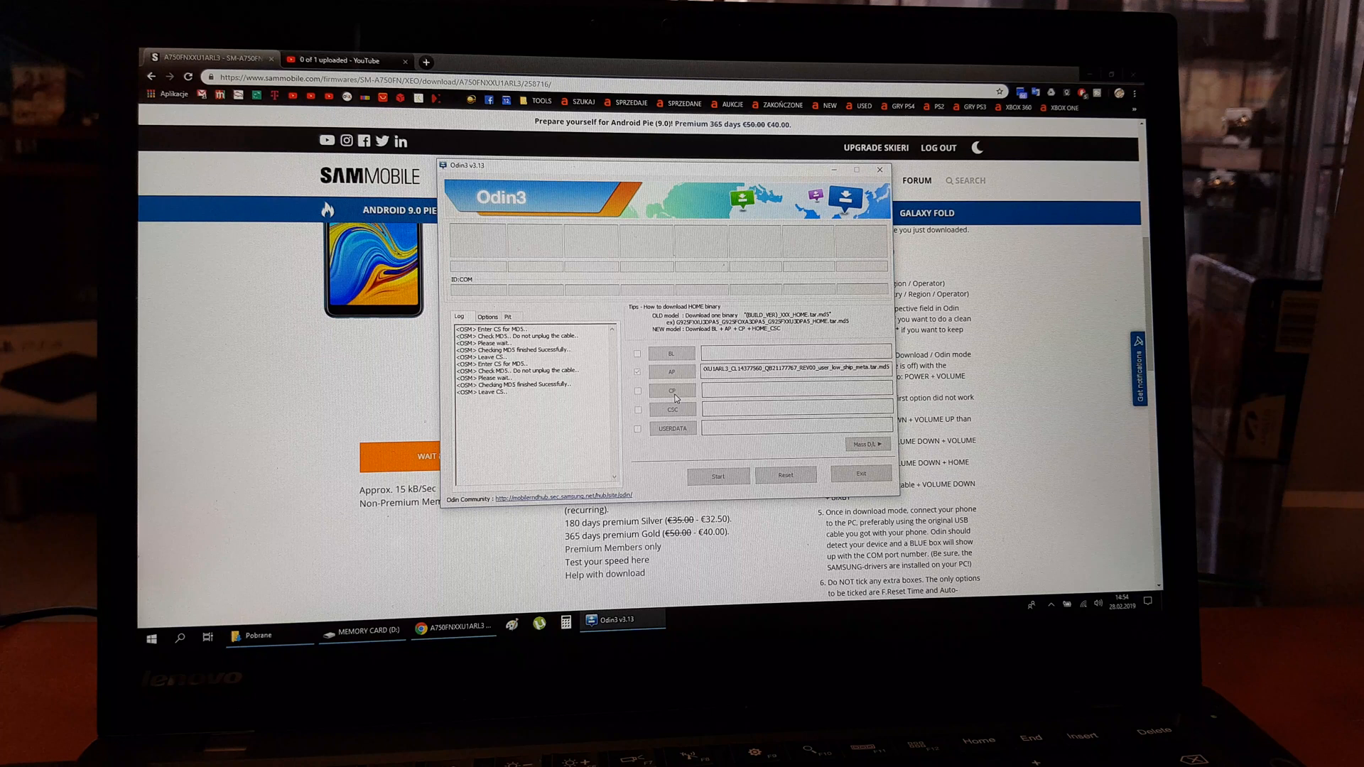
{"action": "left_click", "coordinate": [673, 390]}
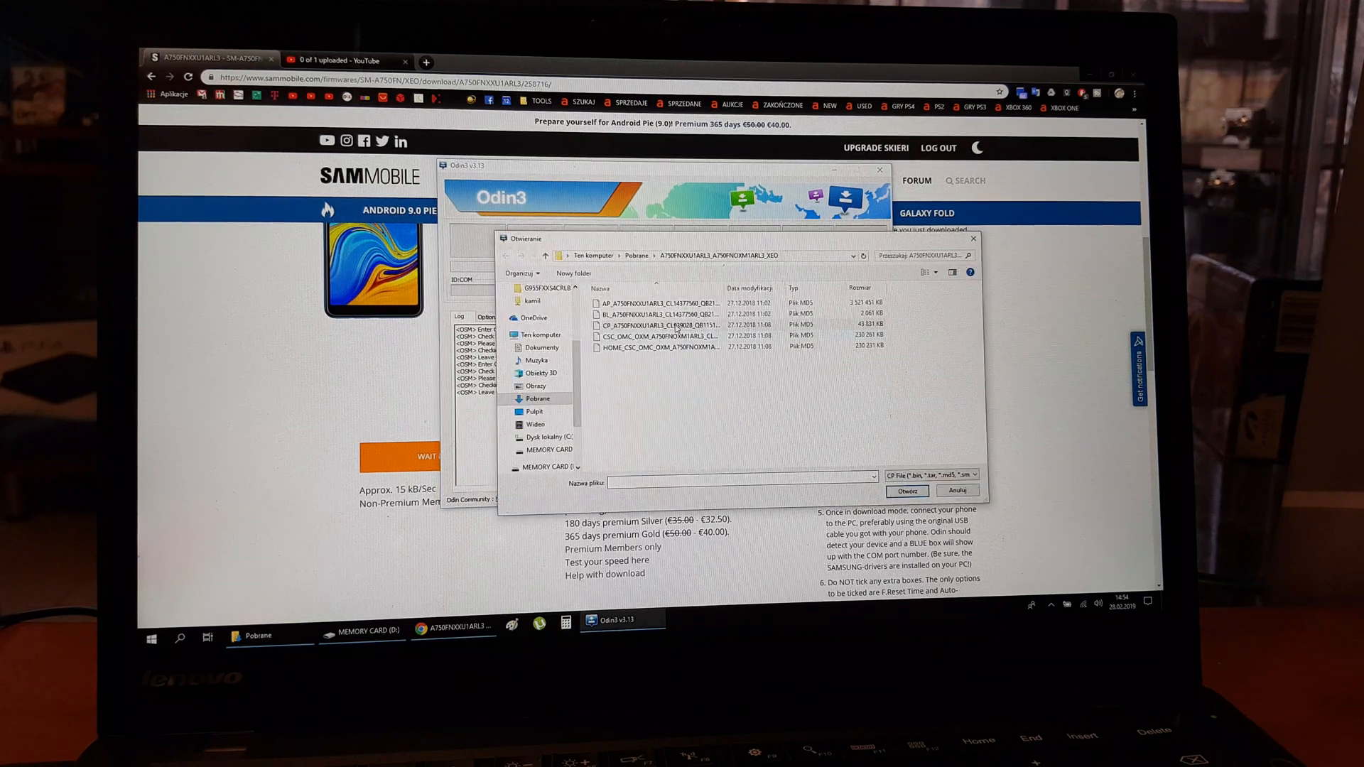
{"action": "left_click", "coordinate": [907, 491]}
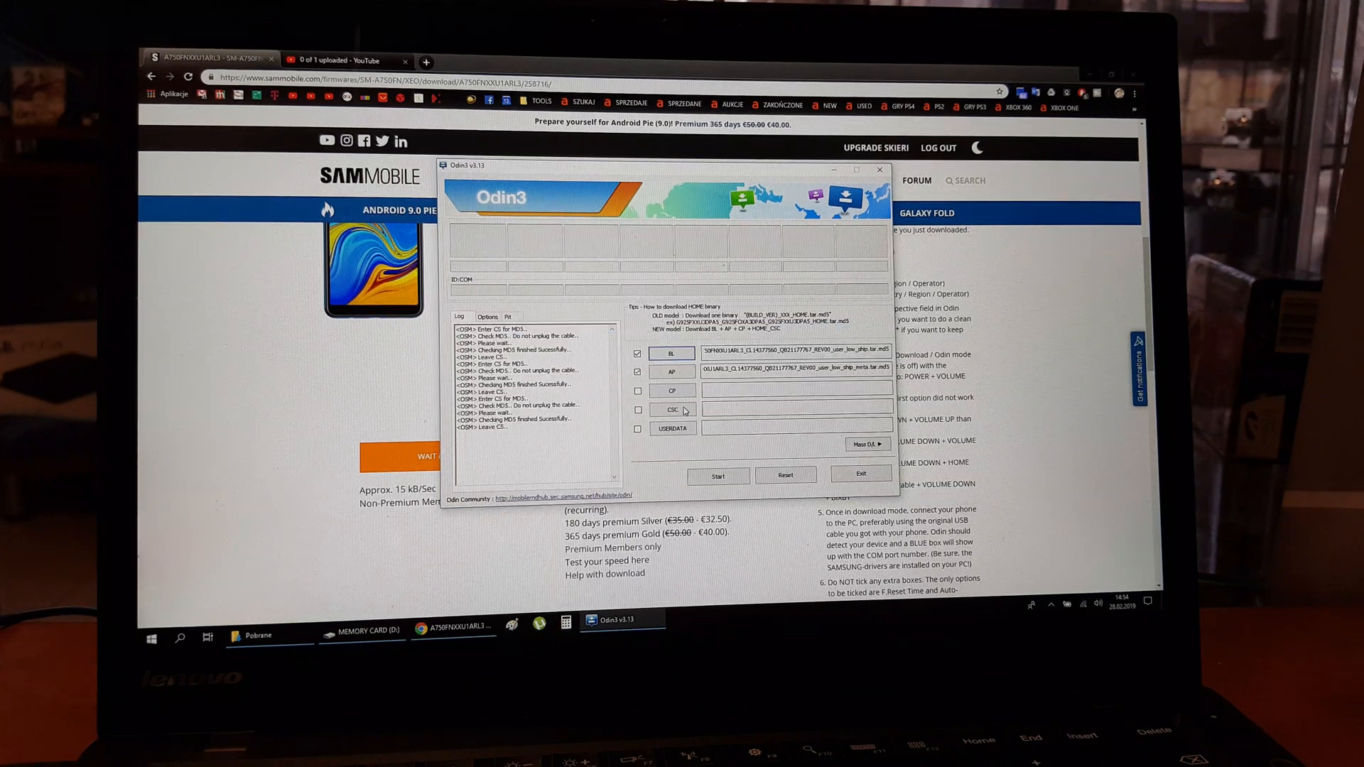
{"action": "left_click", "coordinate": [672, 410]}
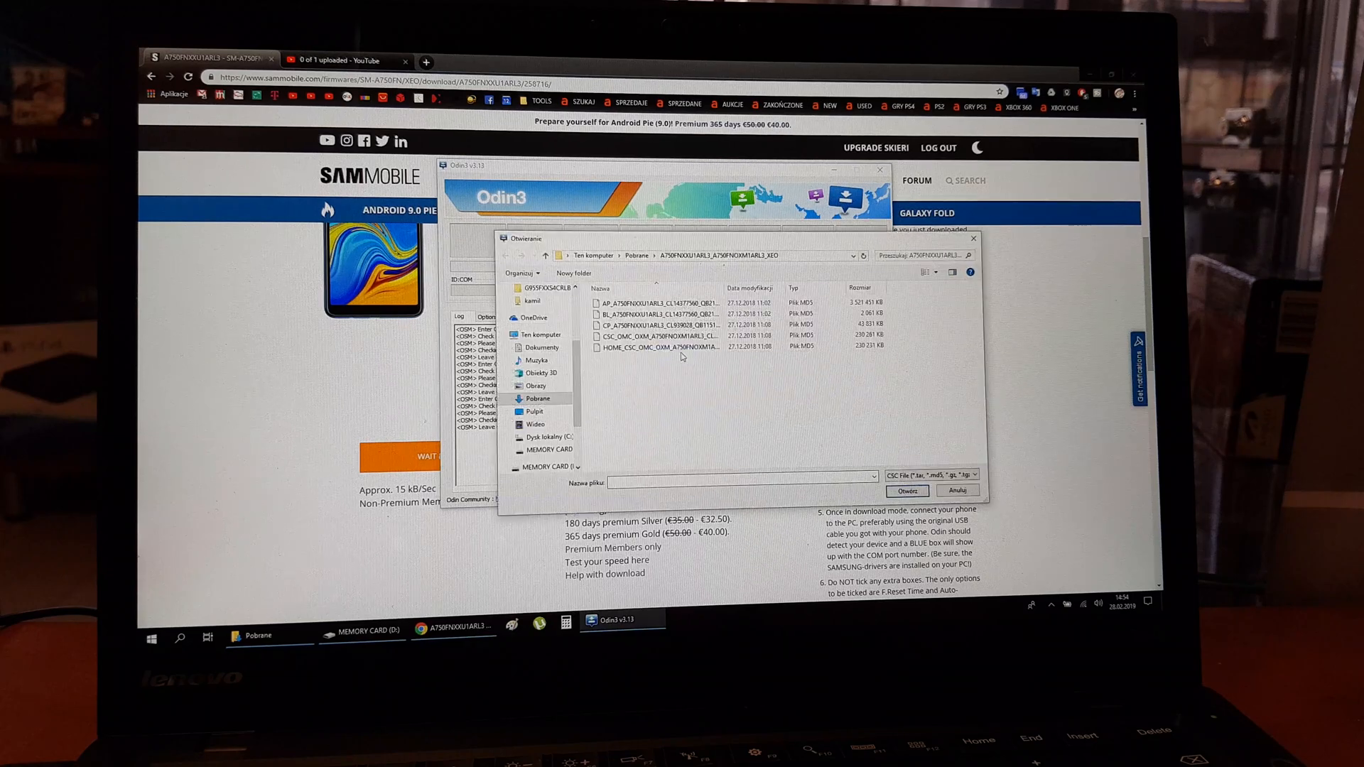
{"action": "left_click", "coordinate": [906, 491]}
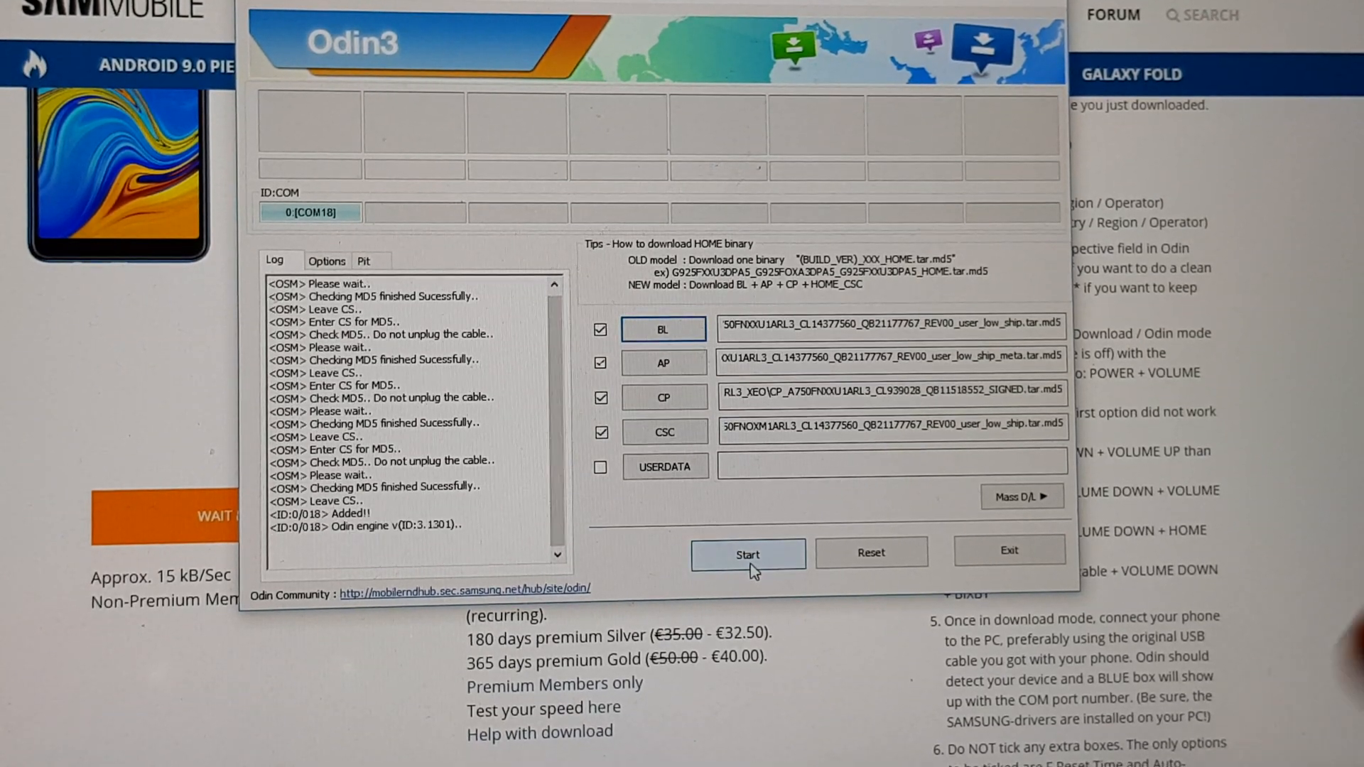
Start the Odin3 flash and let it run until it shows PASS
{"action": "left_click", "coordinate": [747, 554]}
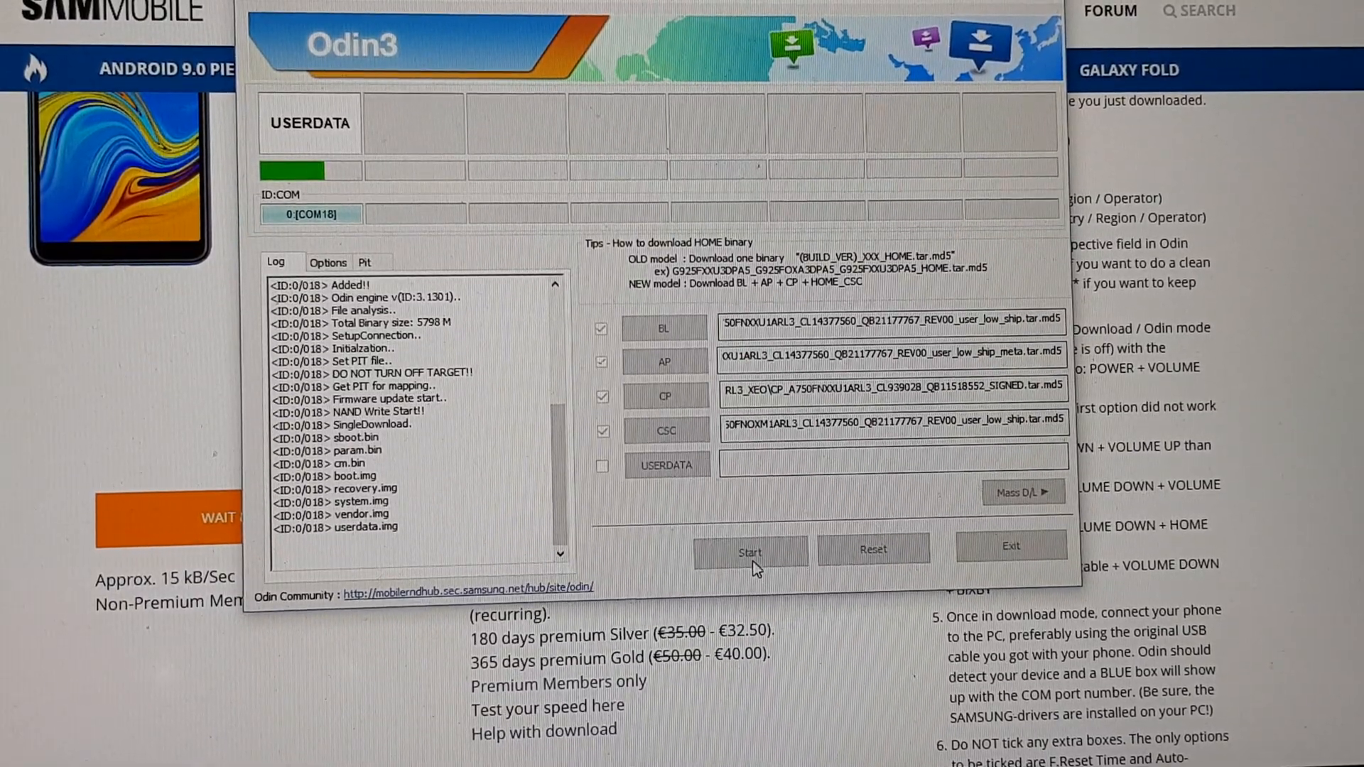
{"action": "left_click", "coordinate": [748, 553]}
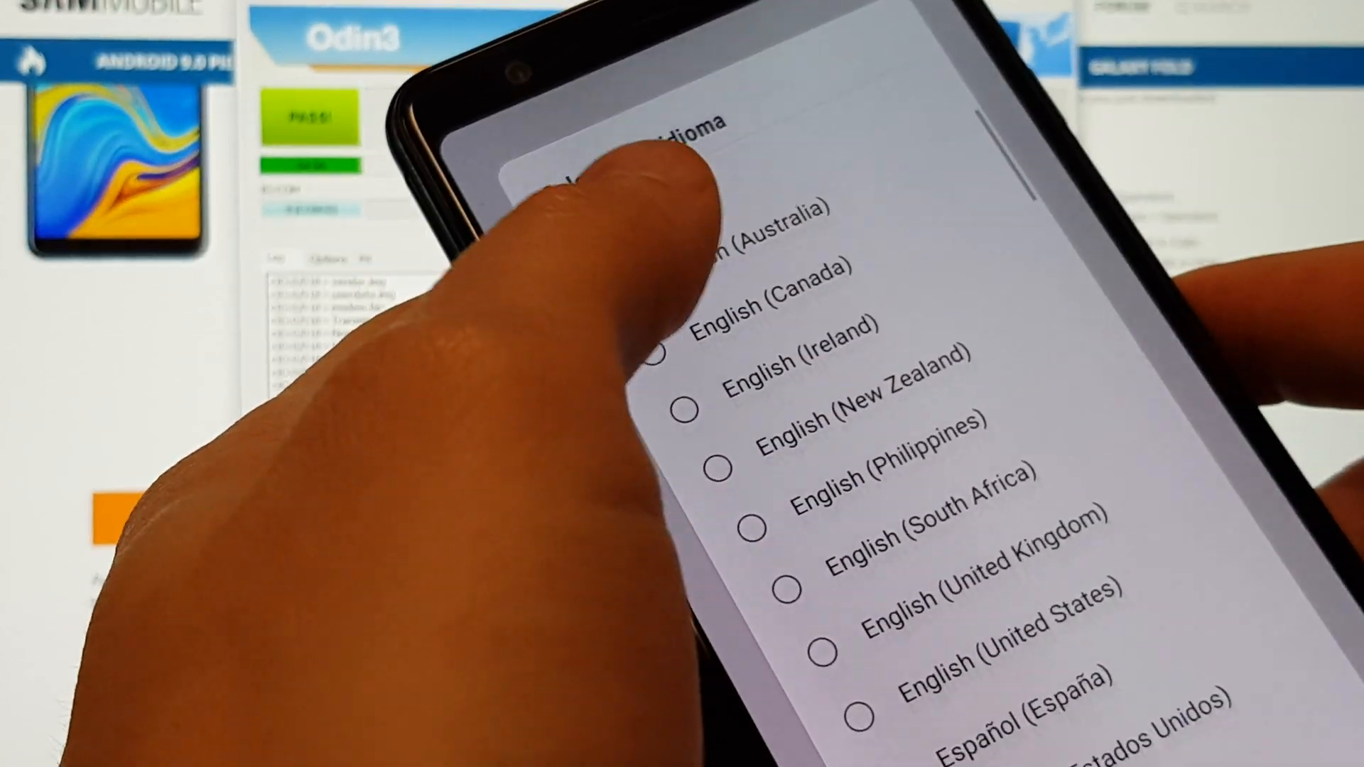
Scroll the phone's setup language list down to Polski (Polska)
{"action": "scroll", "scroll_direction": "down", "scroll_amount": 3}
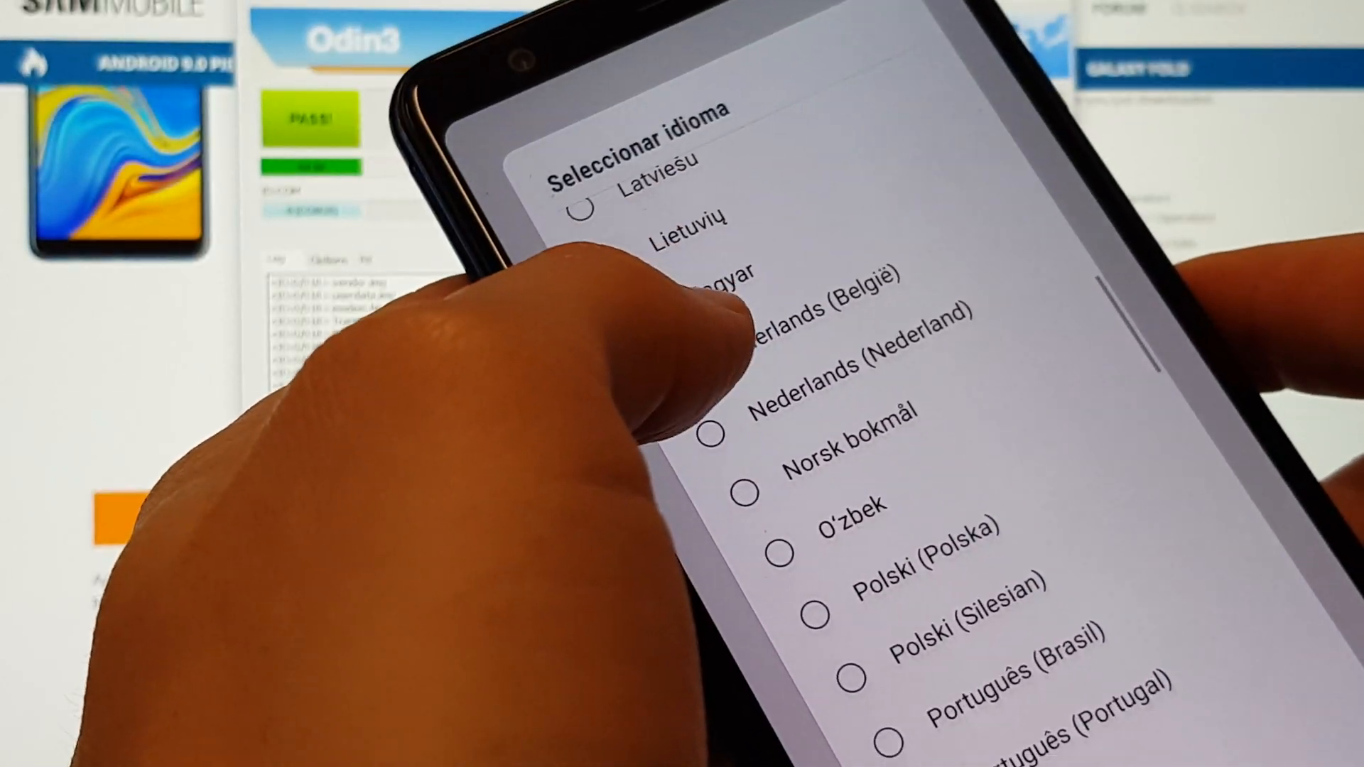
{"action": "scroll", "scroll_direction": "down", "scroll_amount": 3}
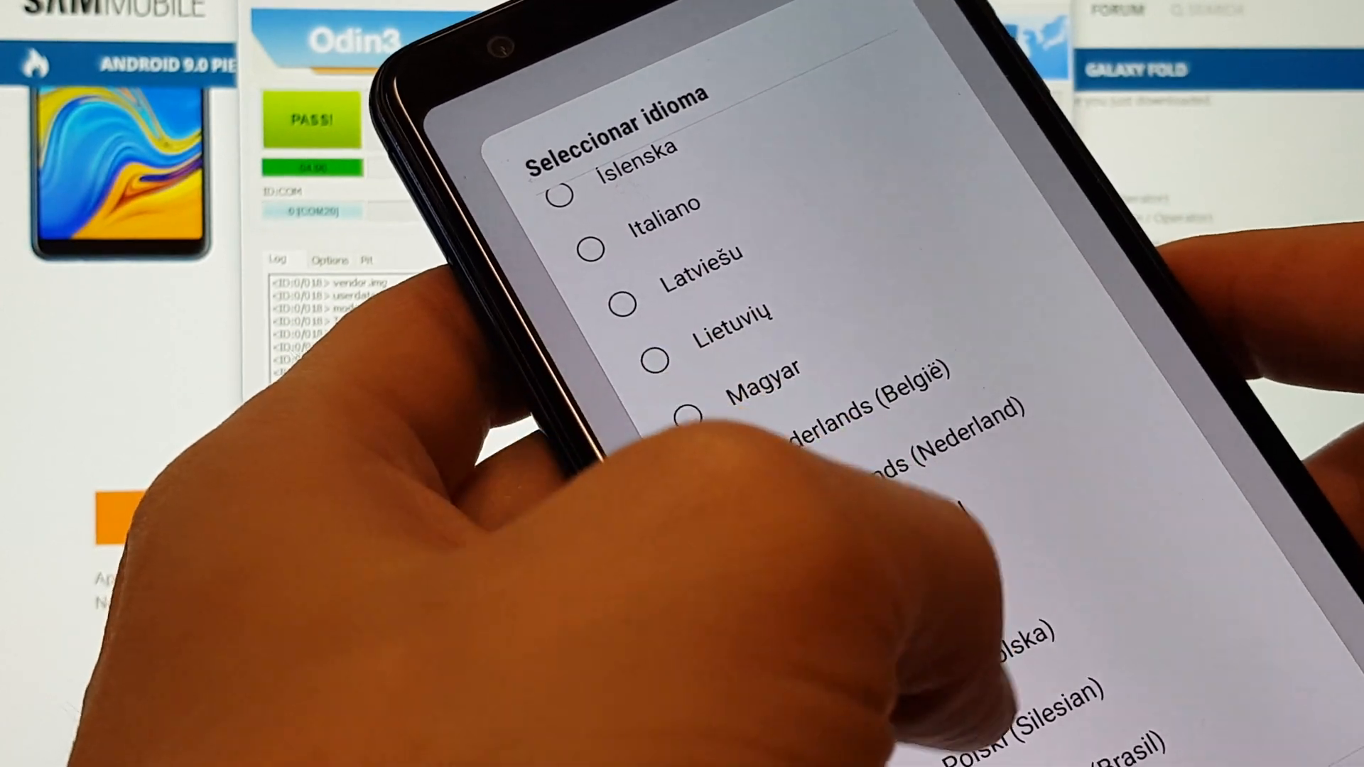